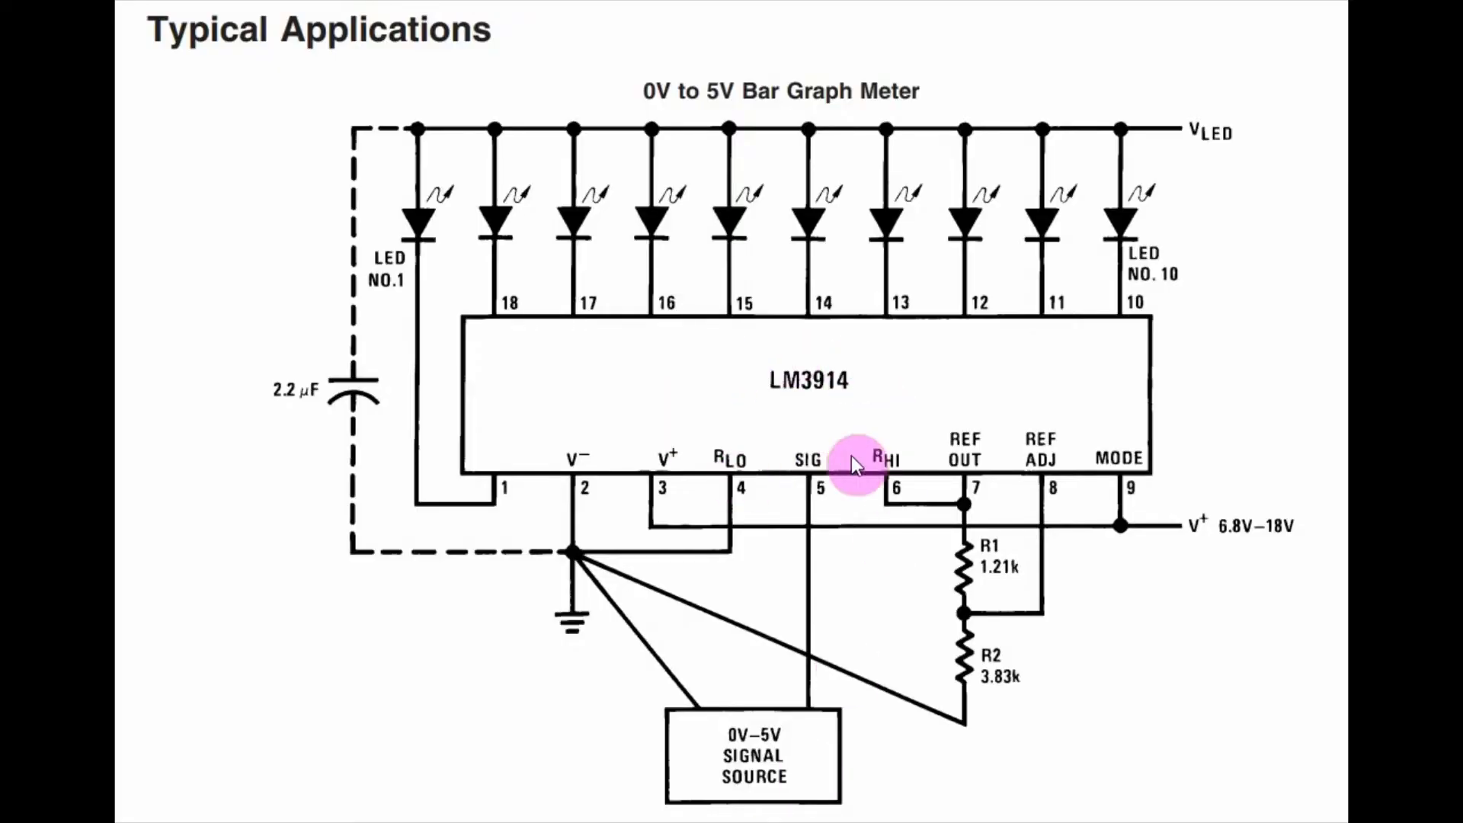
mouse_move(858, 413)
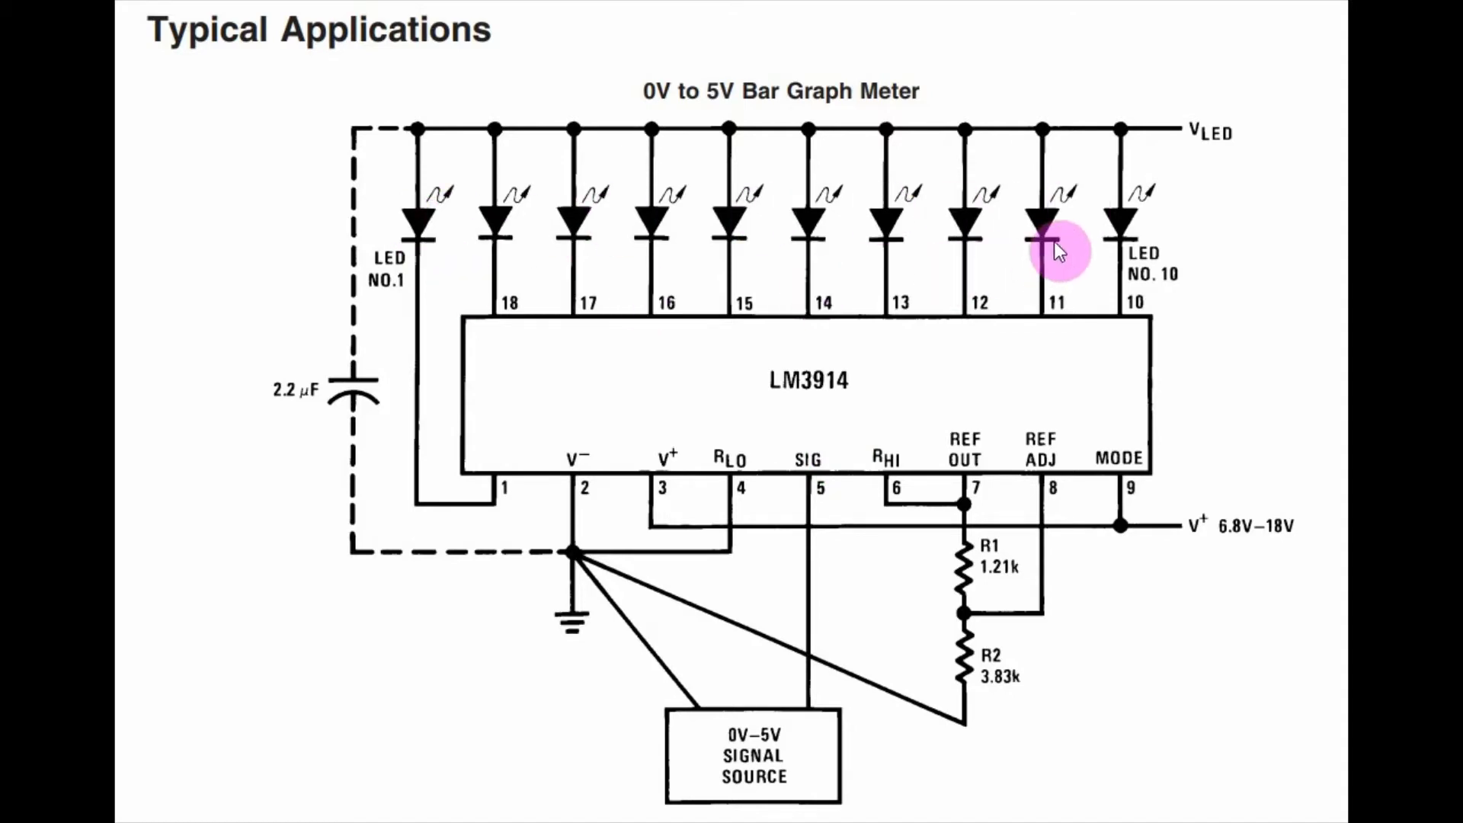
mouse_move(1117, 492)
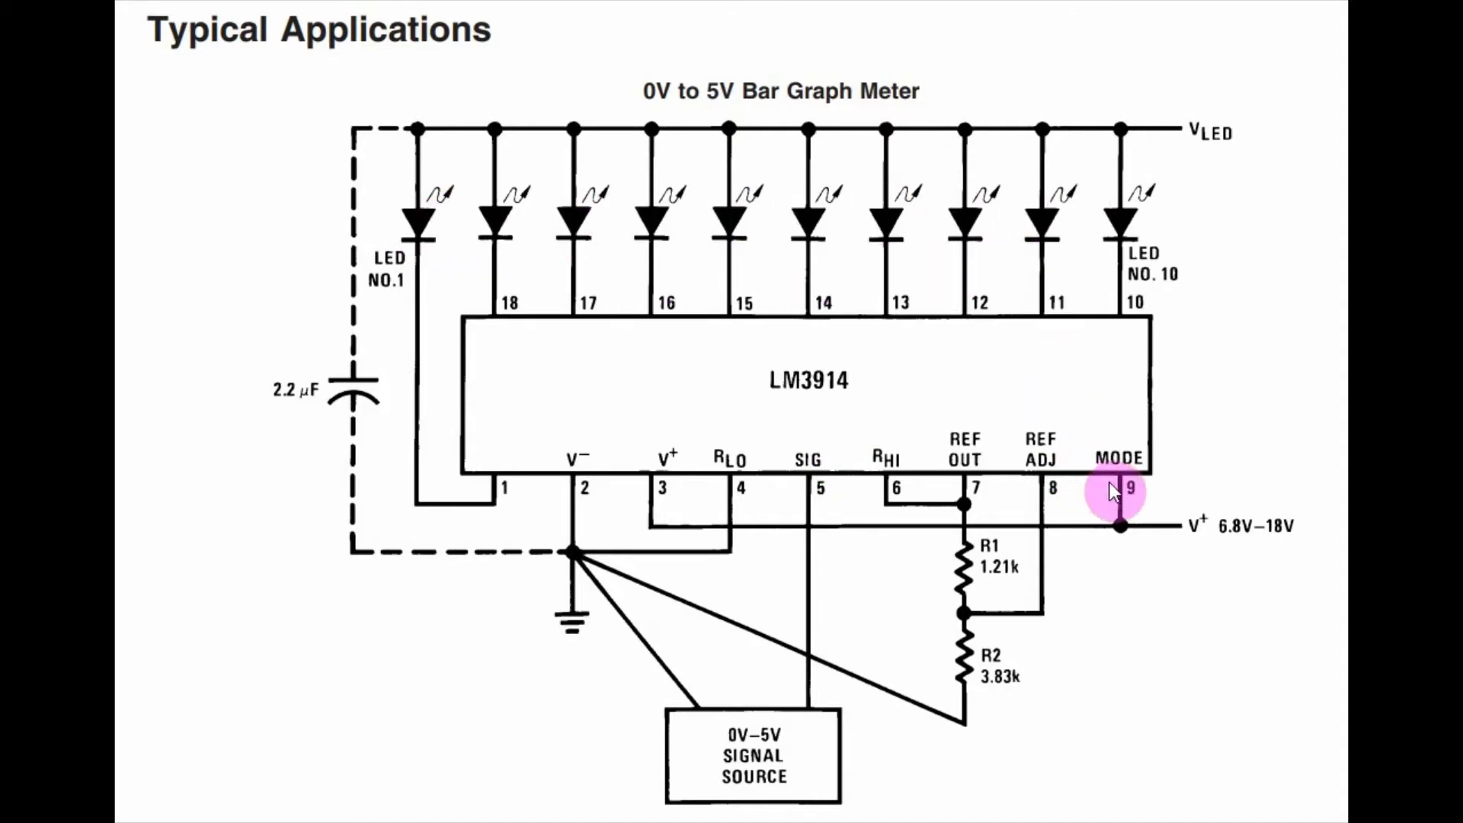